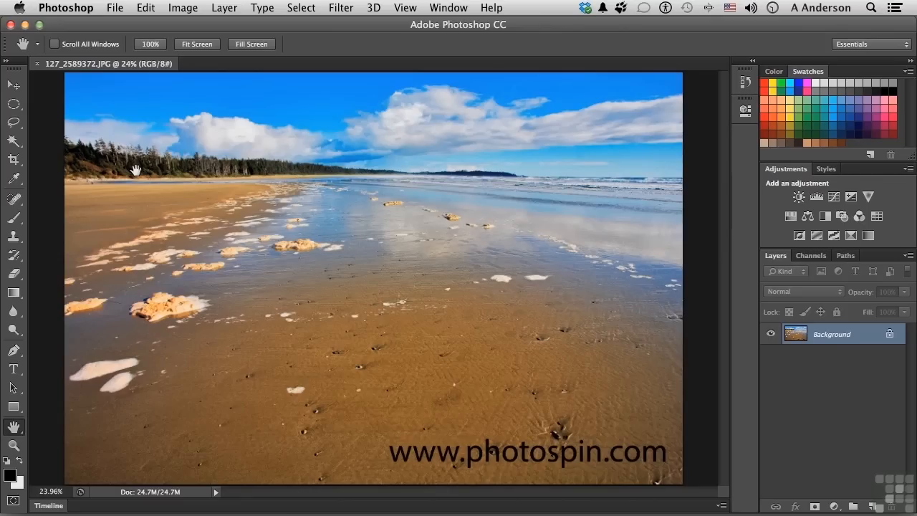
- Add a Hue/Saturation adjustment layer above the beach photo's Background layer
{"action": "left_click", "coordinate": [834, 506]}
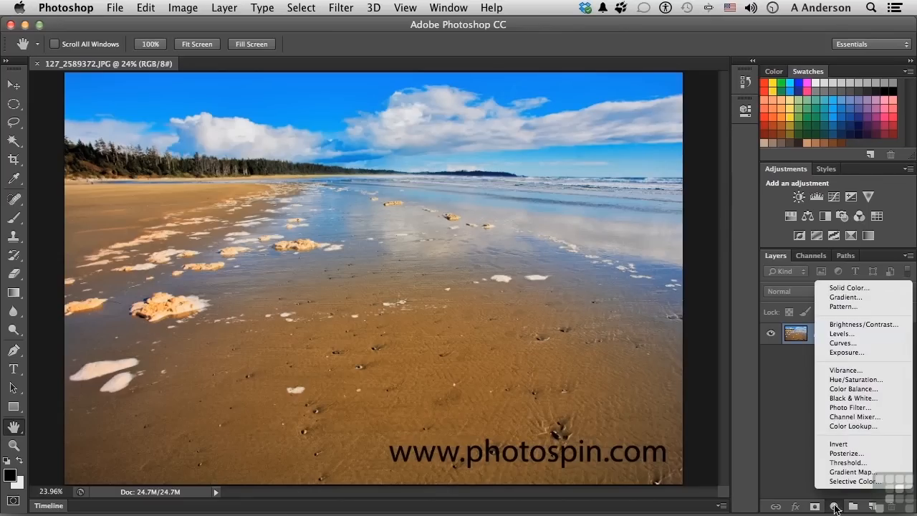
{"action": "mouse_move", "coordinate": [855, 378]}
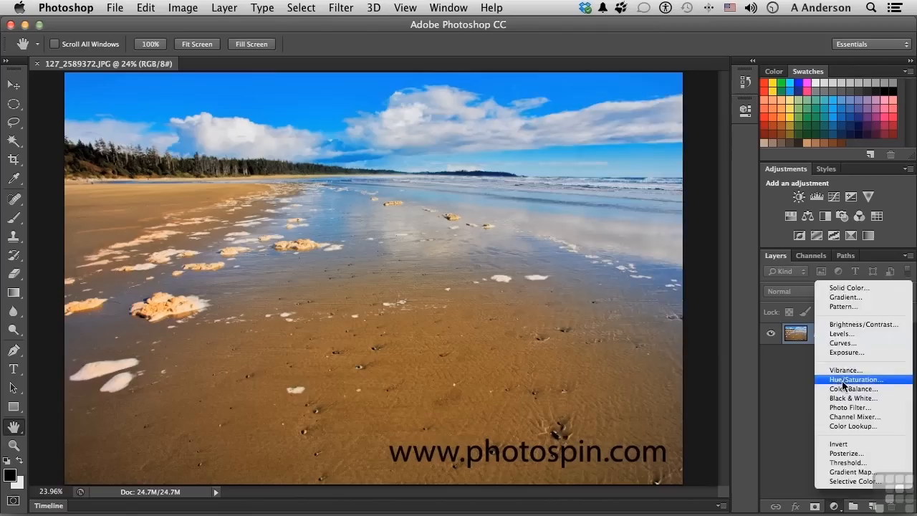
{"action": "left_click", "coordinate": [854, 378]}
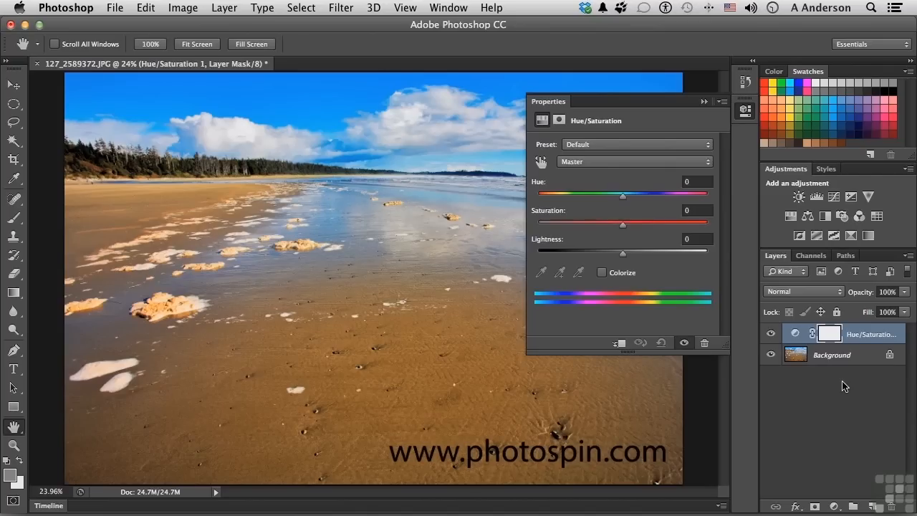
{"action": "left_click_drag", "start_coordinate": [623, 195], "coordinate": [642, 195]}
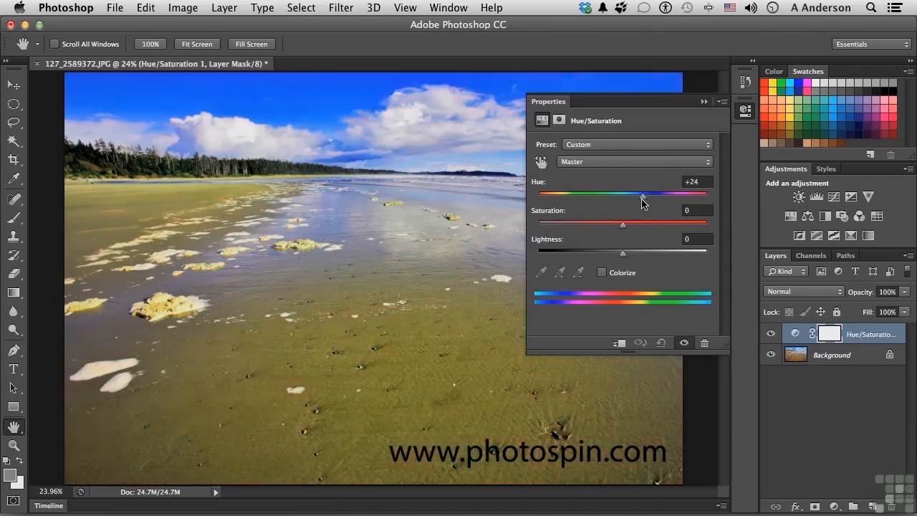
{"action": "left_click_drag", "start_coordinate": [642, 193], "coordinate": [642, 197]}
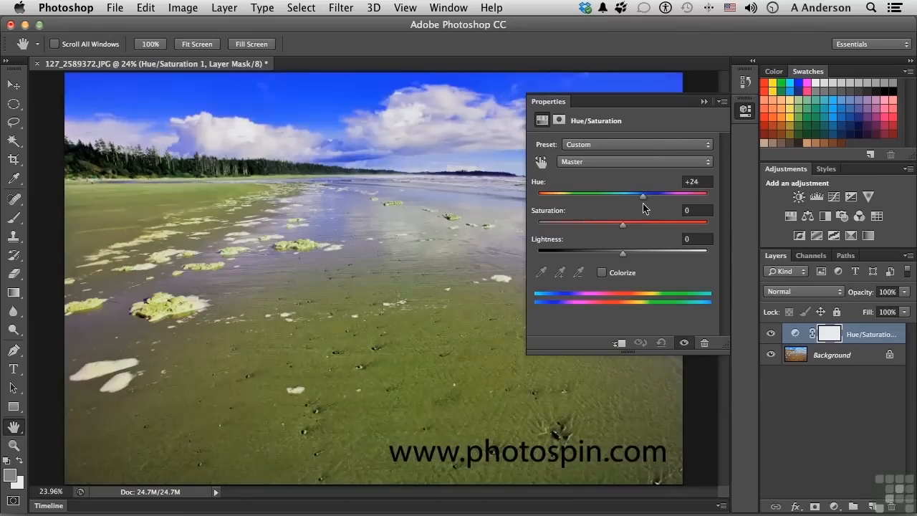
{"action": "left_click_drag", "start_coordinate": [642, 193], "coordinate": [622, 193]}
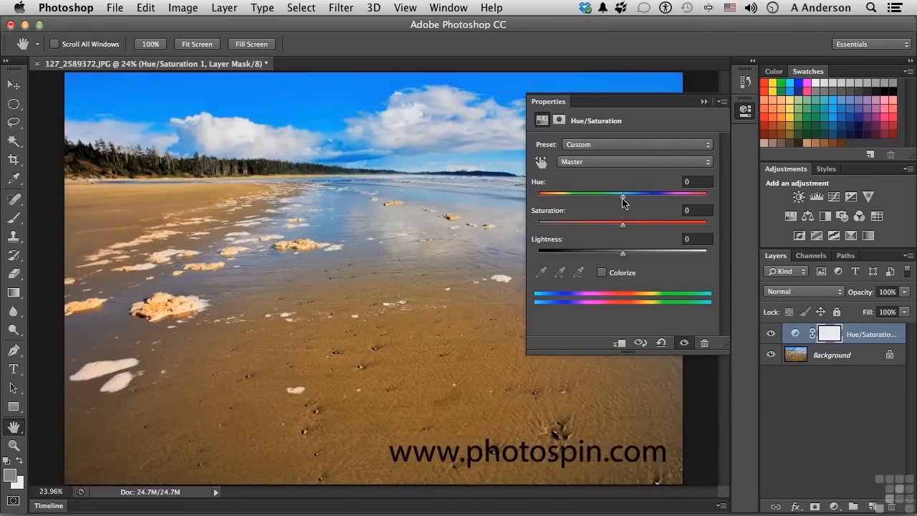
{"action": "left_click_drag", "start_coordinate": [622, 224], "coordinate": [533, 224]}
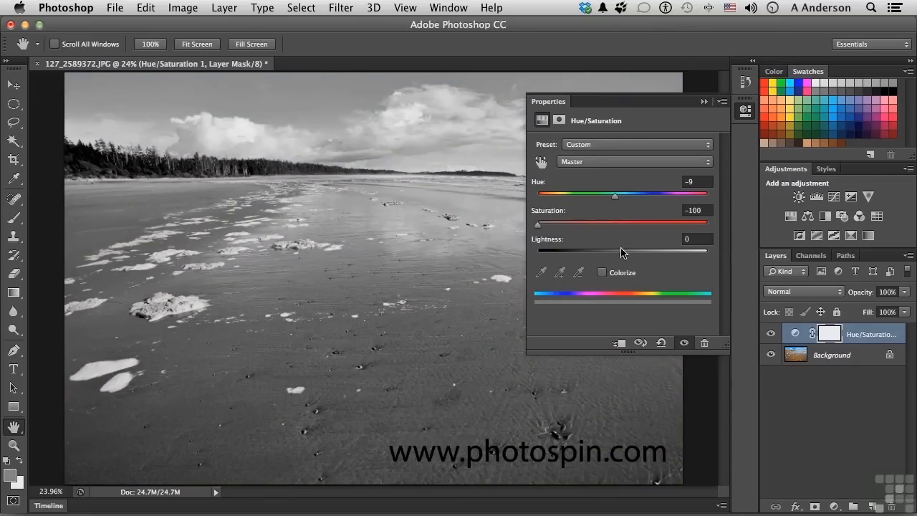
{"action": "left_click", "coordinate": [662, 343]}
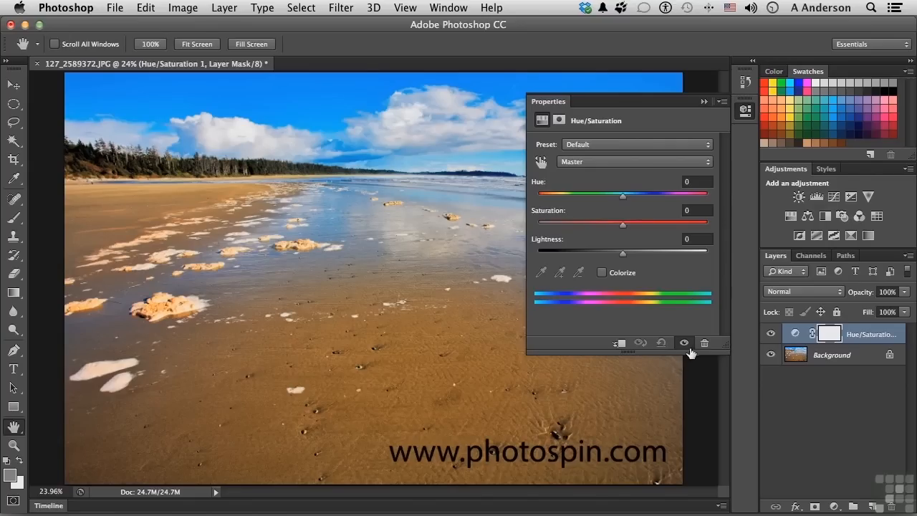
- Use the targeted adjustment tool on the sky to lower Cyans saturation to -19
{"action": "left_click", "coordinate": [634, 161]}
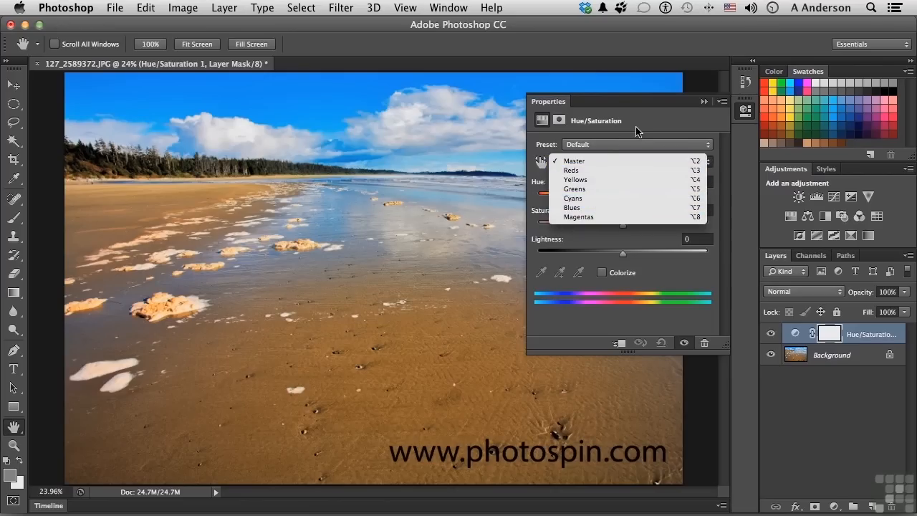
{"action": "left_click", "coordinate": [573, 161]}
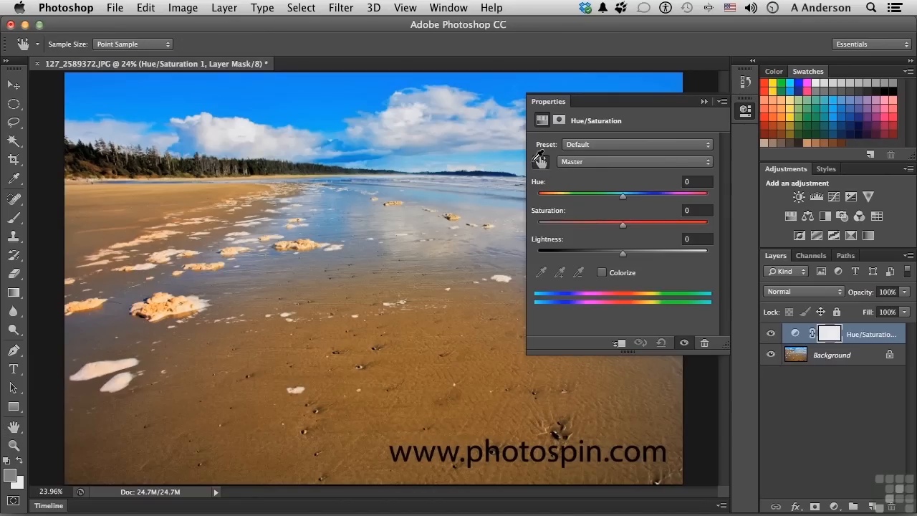
{"action": "left_click", "coordinate": [633, 160]}
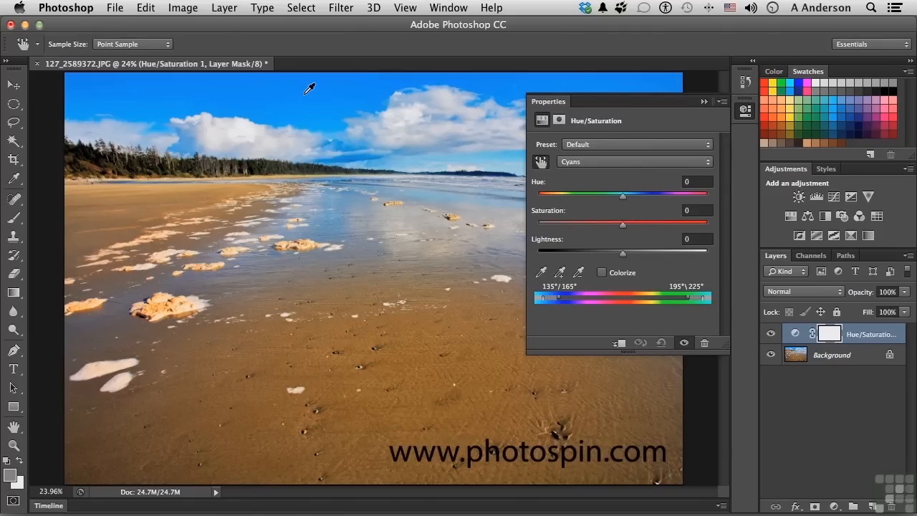
{"action": "mouse_move", "coordinate": [304, 98]}
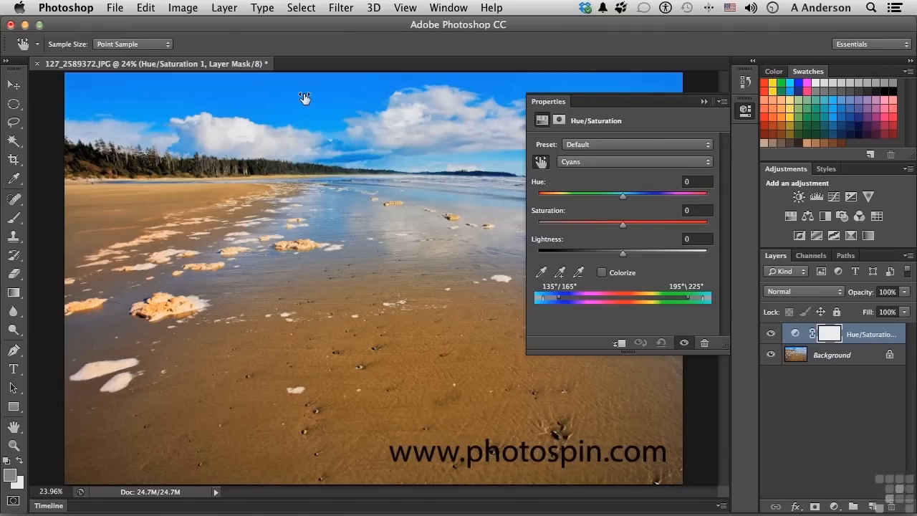
{"action": "left_click_drag", "start_coordinate": [622, 223], "coordinate": [544, 224]}
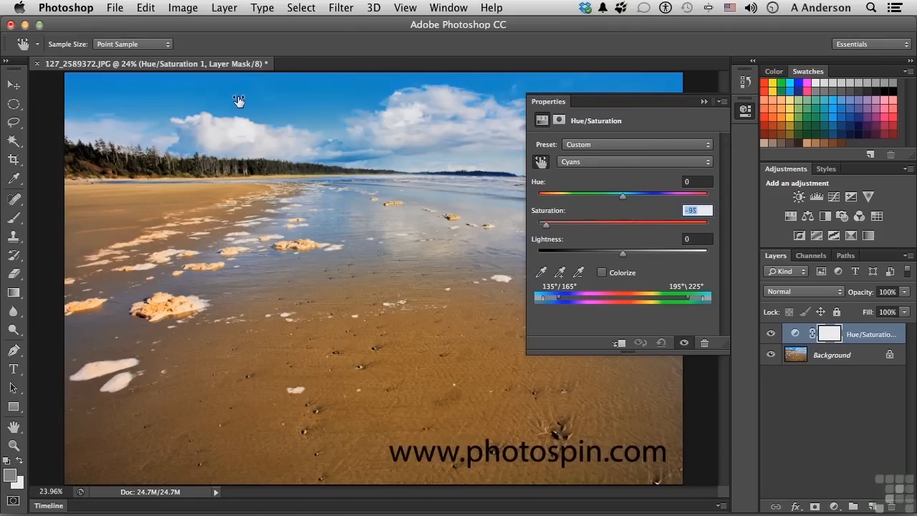
{"action": "left_click_drag", "start_coordinate": [544, 224], "coordinate": [685, 224]}
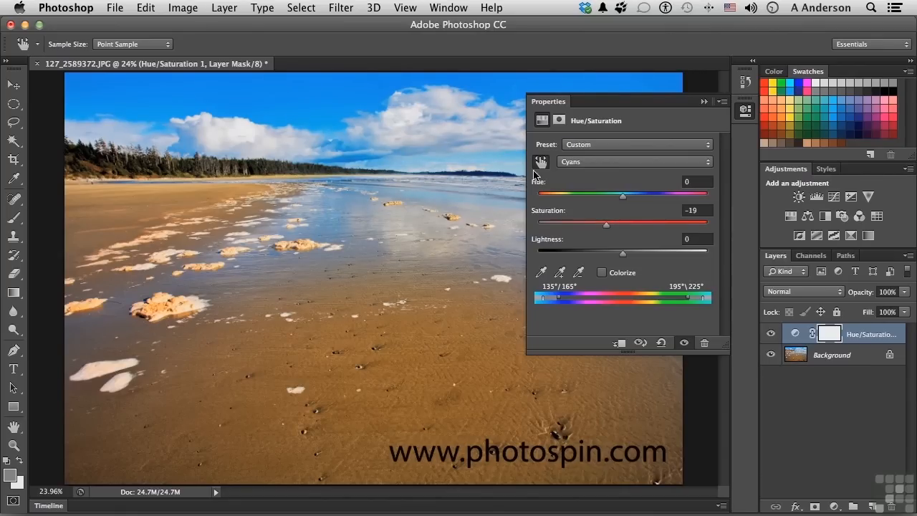
- Target the sand's Yellows and settle their saturation at -24
{"action": "left_click", "coordinate": [633, 160]}
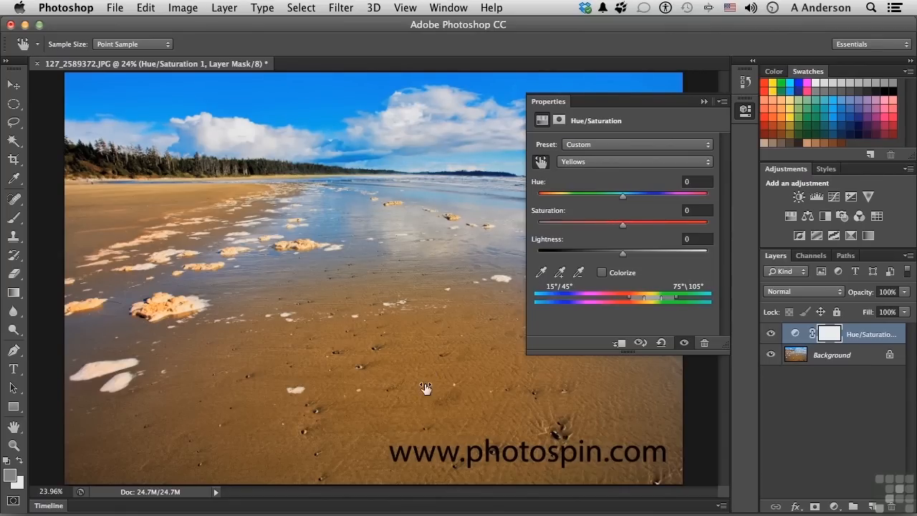
{"action": "left_click_drag", "start_coordinate": [622, 223], "coordinate": [595, 224]}
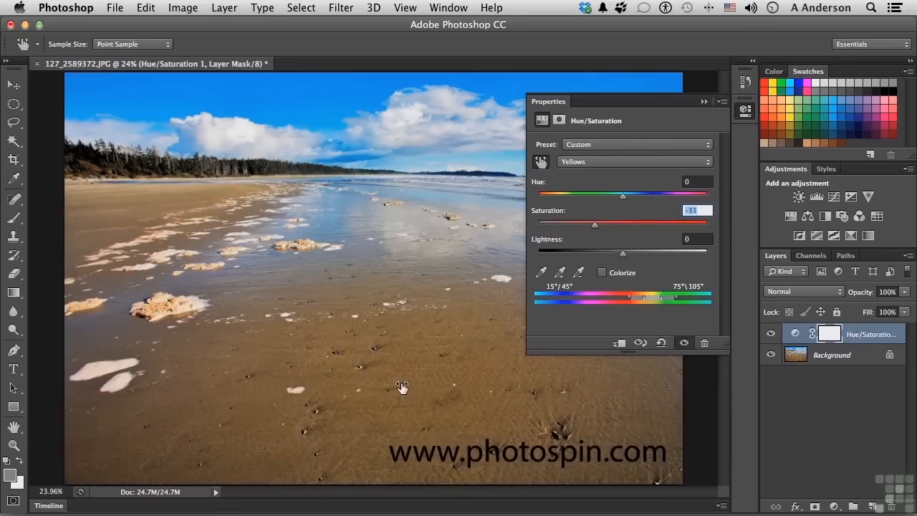
{"action": "left_click_drag", "start_coordinate": [596, 223], "coordinate": [639, 224]}
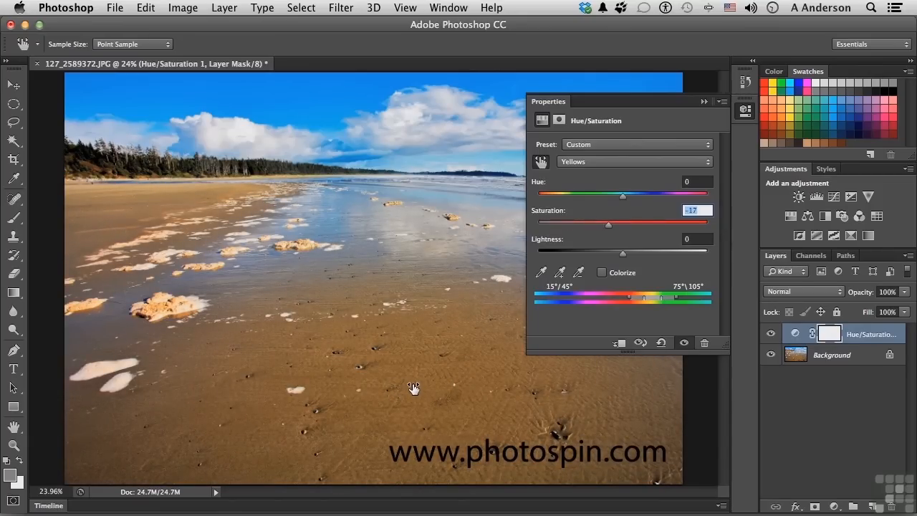
{"action": "left_click_drag", "start_coordinate": [607, 224], "coordinate": [588, 224]}
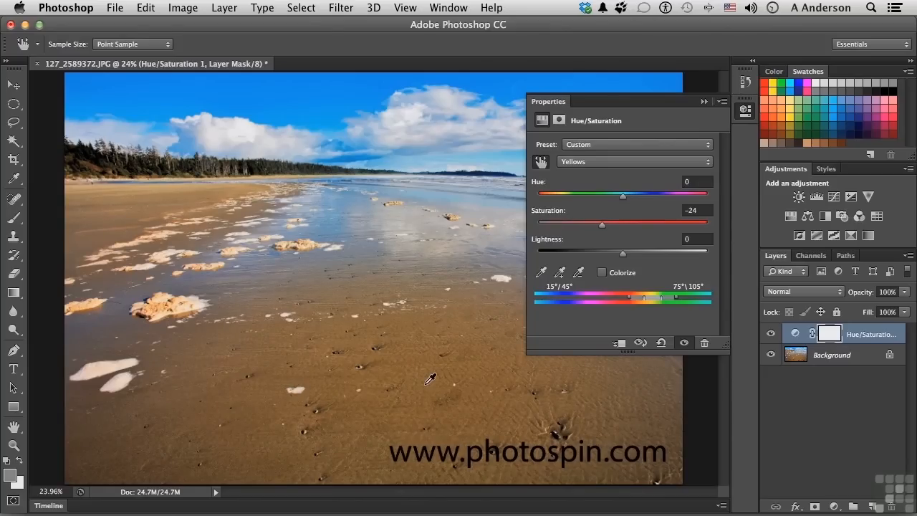
{"action": "mouse_move", "coordinate": [402, 367]}
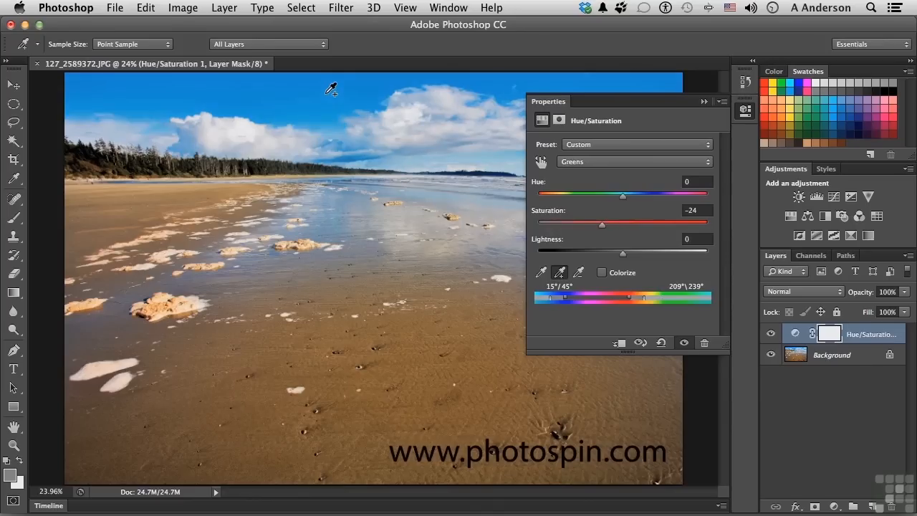
- Desaturate the widened sand-and-sky range, settling at Saturation -36
{"action": "left_click_drag", "start_coordinate": [622, 223], "coordinate": [606, 223]}
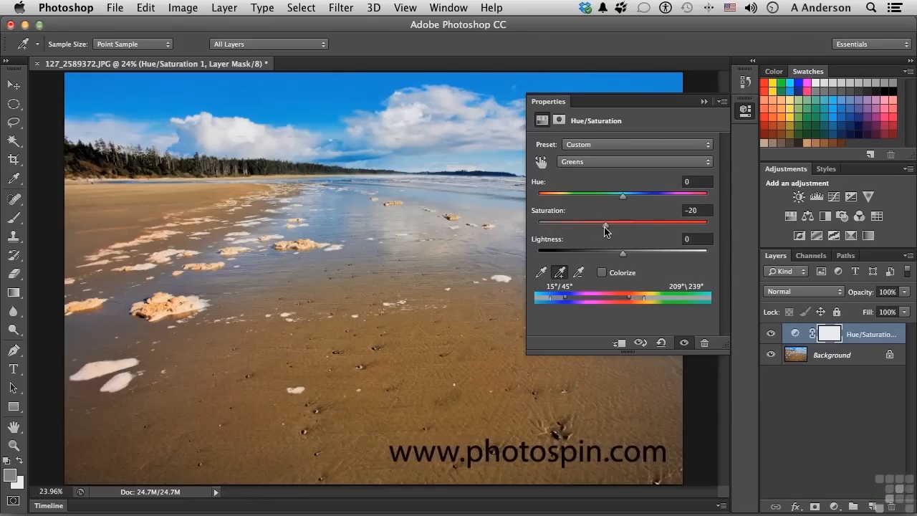
{"action": "left_click_drag", "start_coordinate": [607, 224], "coordinate": [577, 223]}
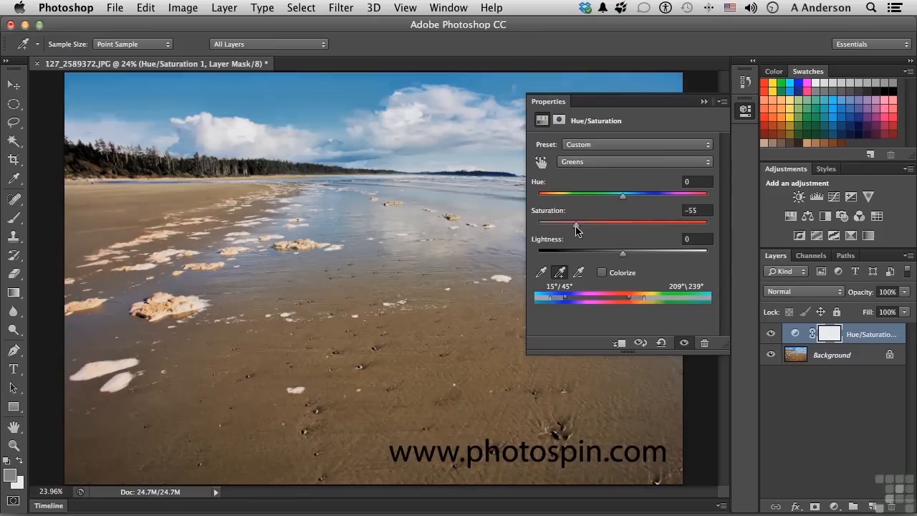
{"action": "left_click_drag", "start_coordinate": [576, 222], "coordinate": [568, 222]}
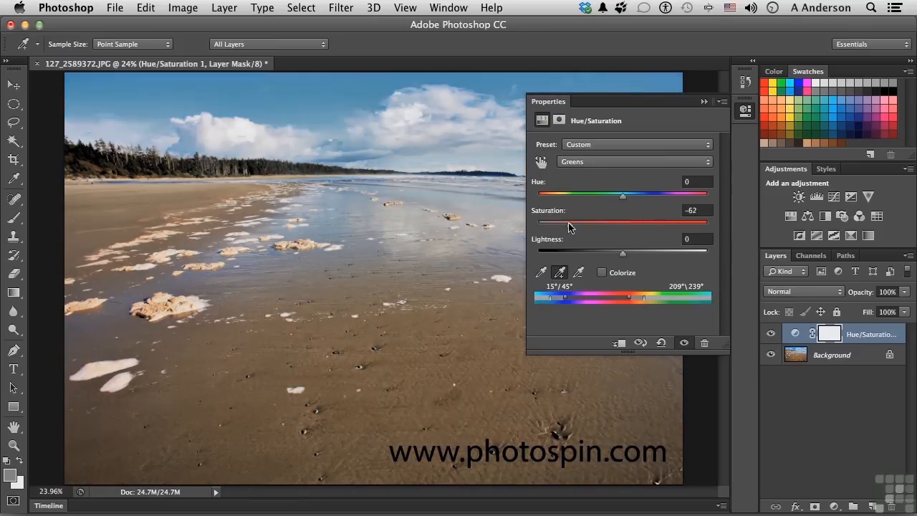
{"action": "left_click_drag", "start_coordinate": [567, 223], "coordinate": [593, 223]}
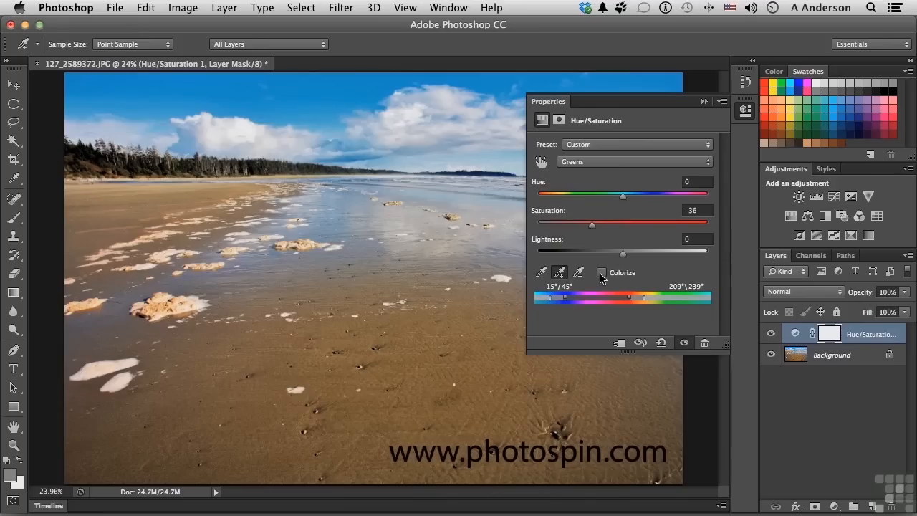
- Try Colorize tints of red, purple and pink, then reset the adjustment to defaults
{"action": "left_click", "coordinate": [602, 273]}
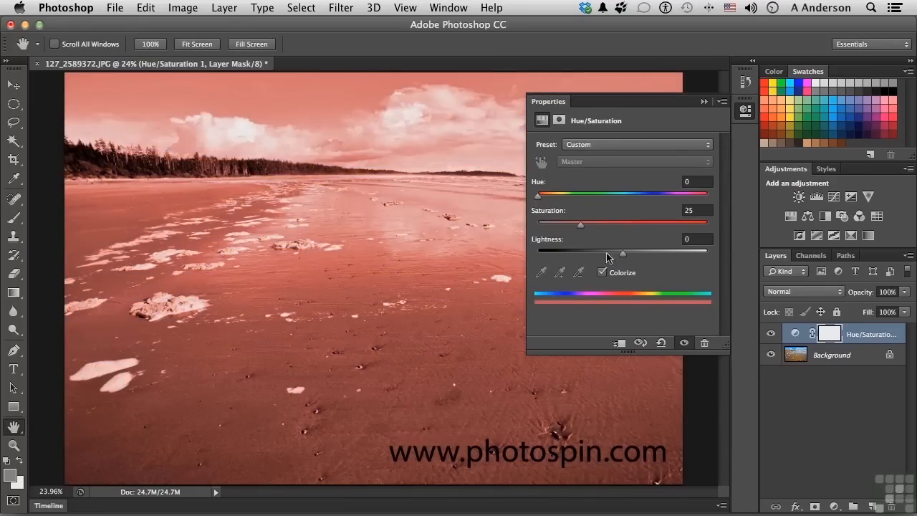
{"action": "left_click_drag", "start_coordinate": [580, 223], "coordinate": [599, 223]}
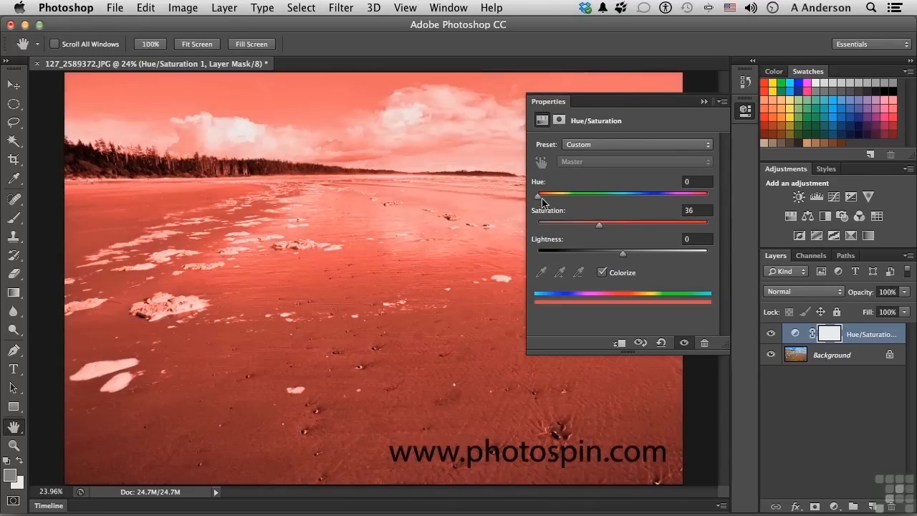
{"action": "left_click_drag", "start_coordinate": [536, 195], "coordinate": [672, 195]}
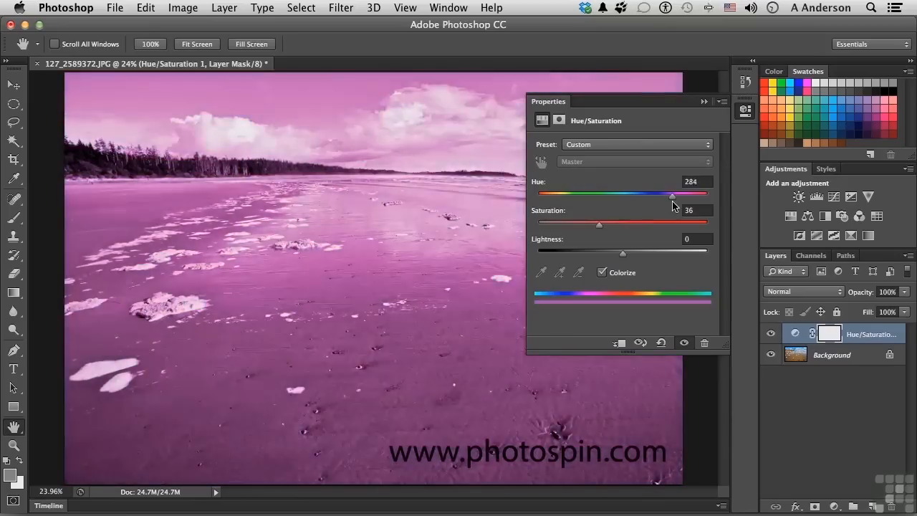
{"action": "left_click_drag", "start_coordinate": [673, 195], "coordinate": [666, 195]}
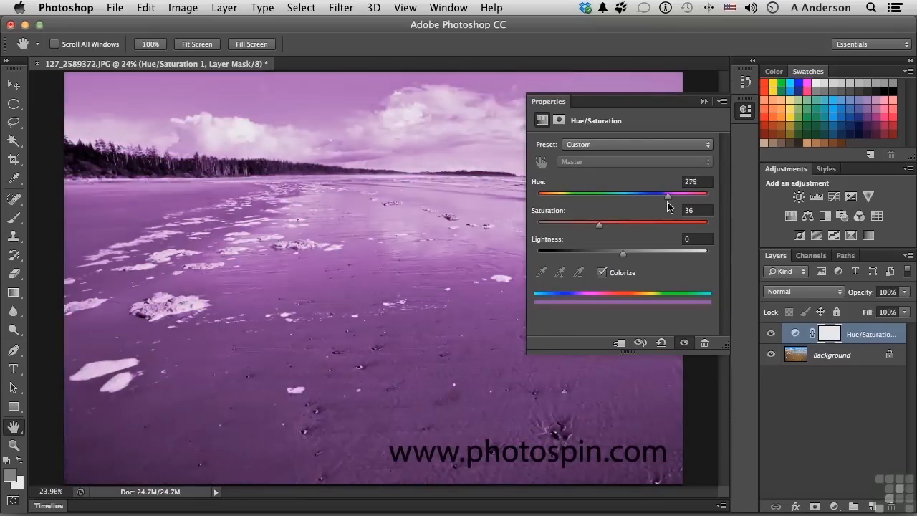
{"action": "left_click_drag", "start_coordinate": [656, 195], "coordinate": [668, 195]}
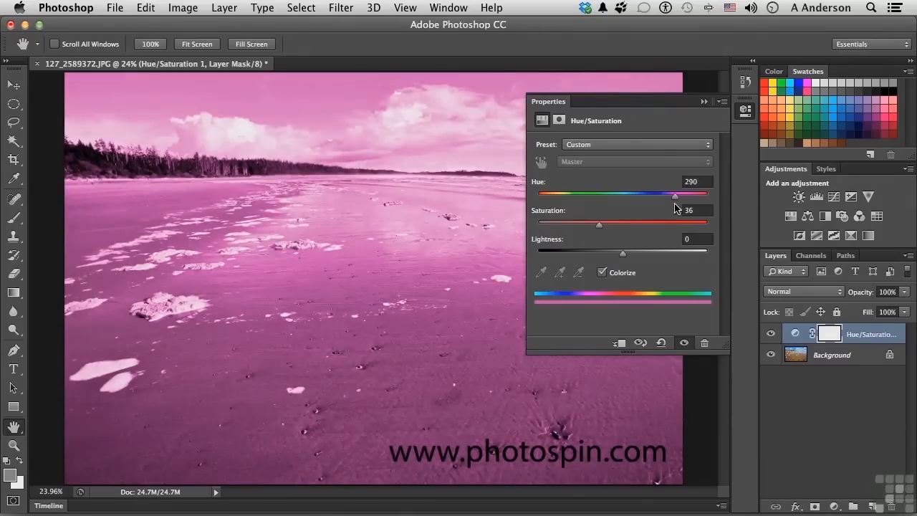
{"action": "left_click", "coordinate": [661, 343]}
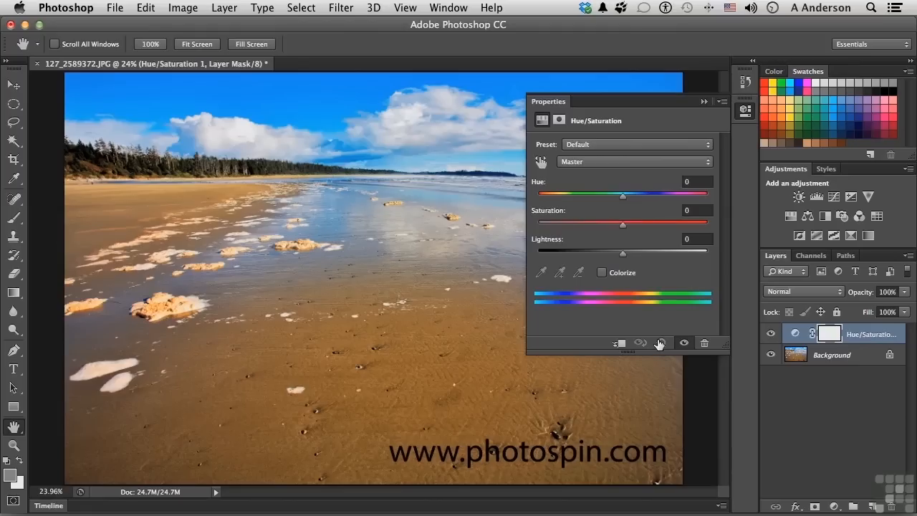